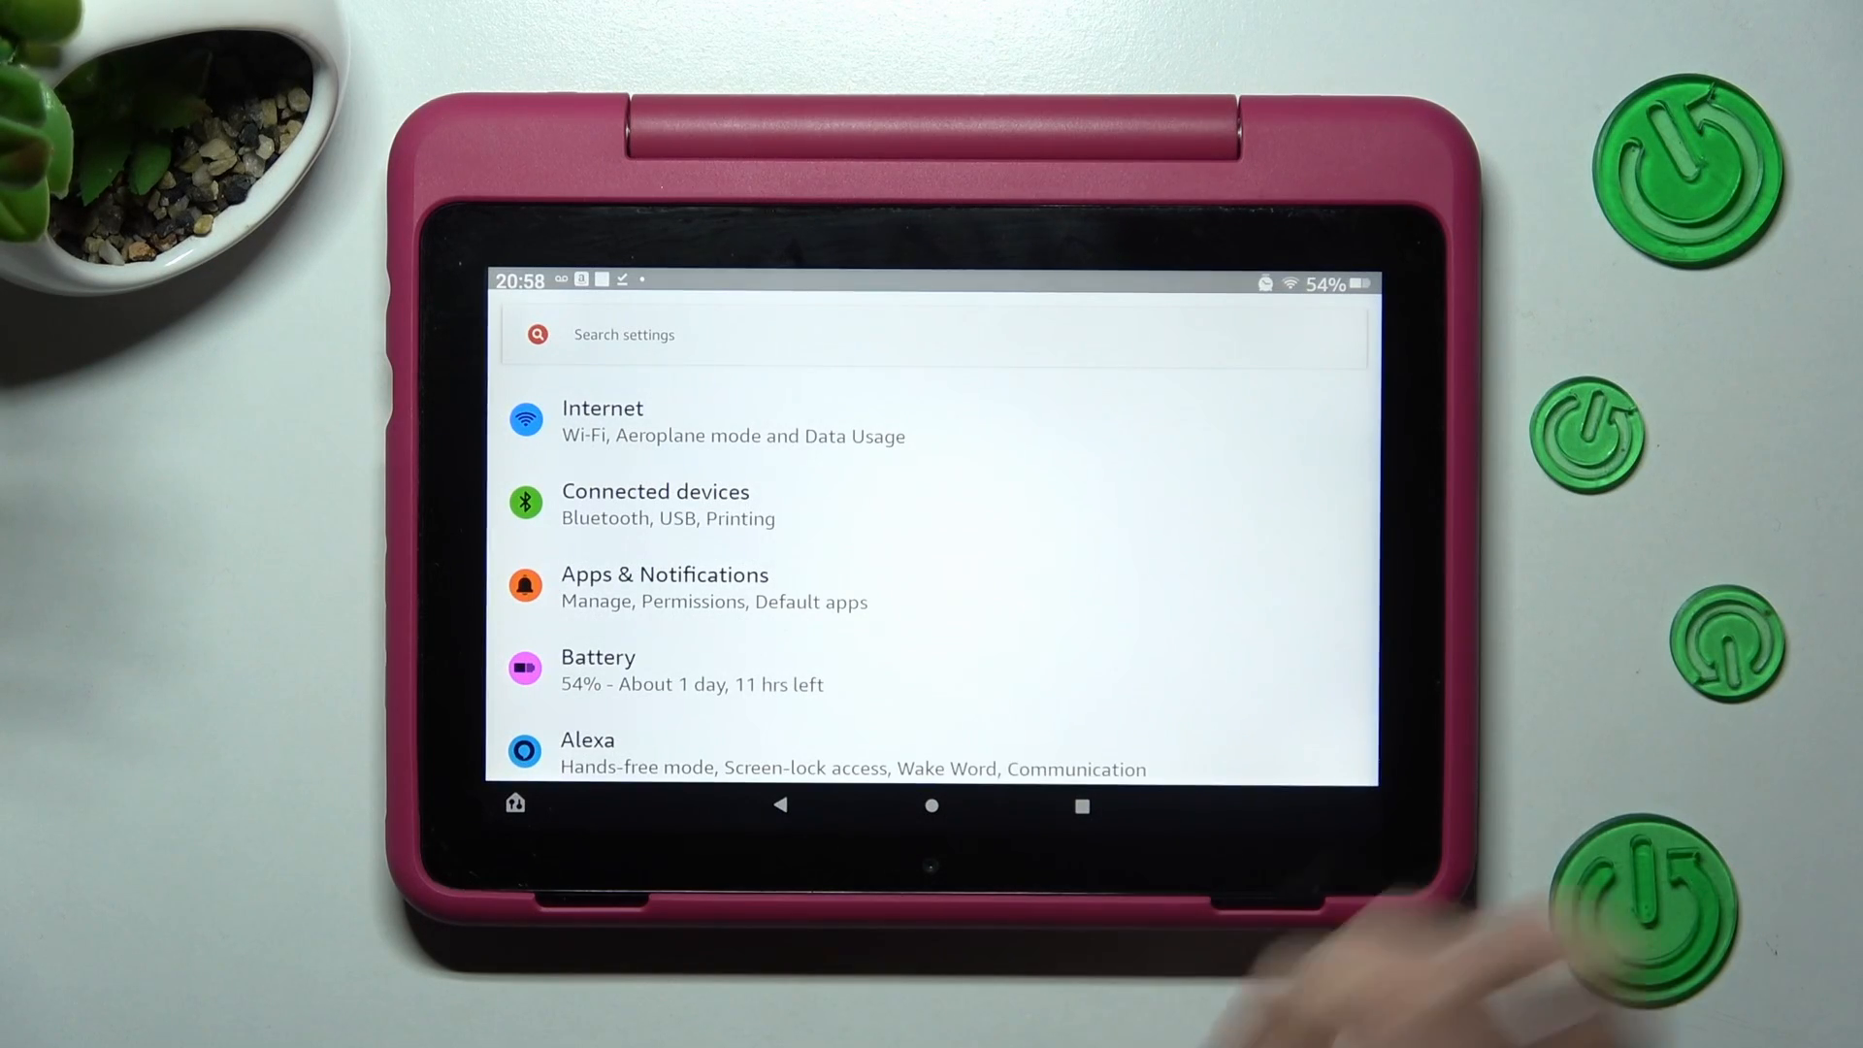
Step: Go to Apps & Notifications and show all apps that notified in the last 7 days
{"action": "left_click", "coordinate": [664, 575]}
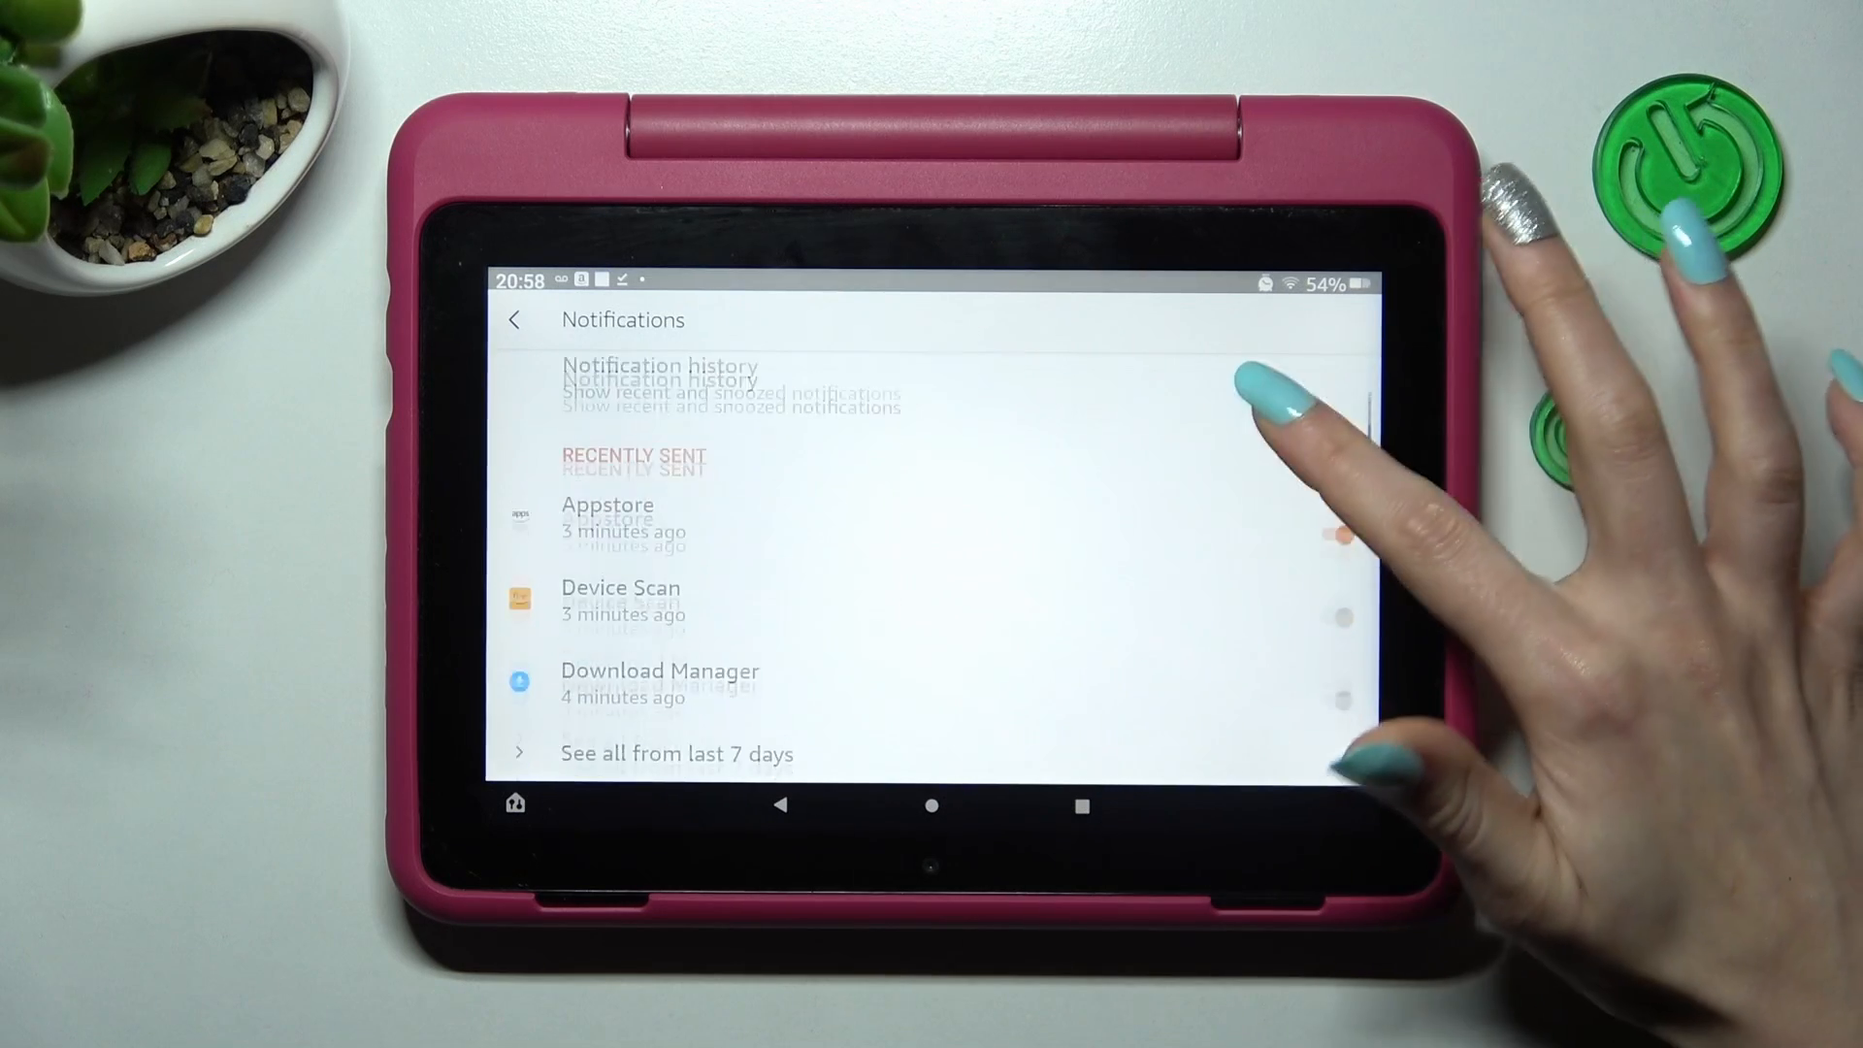
{"action": "scroll", "scroll_direction": "down", "scroll_amount": 3}
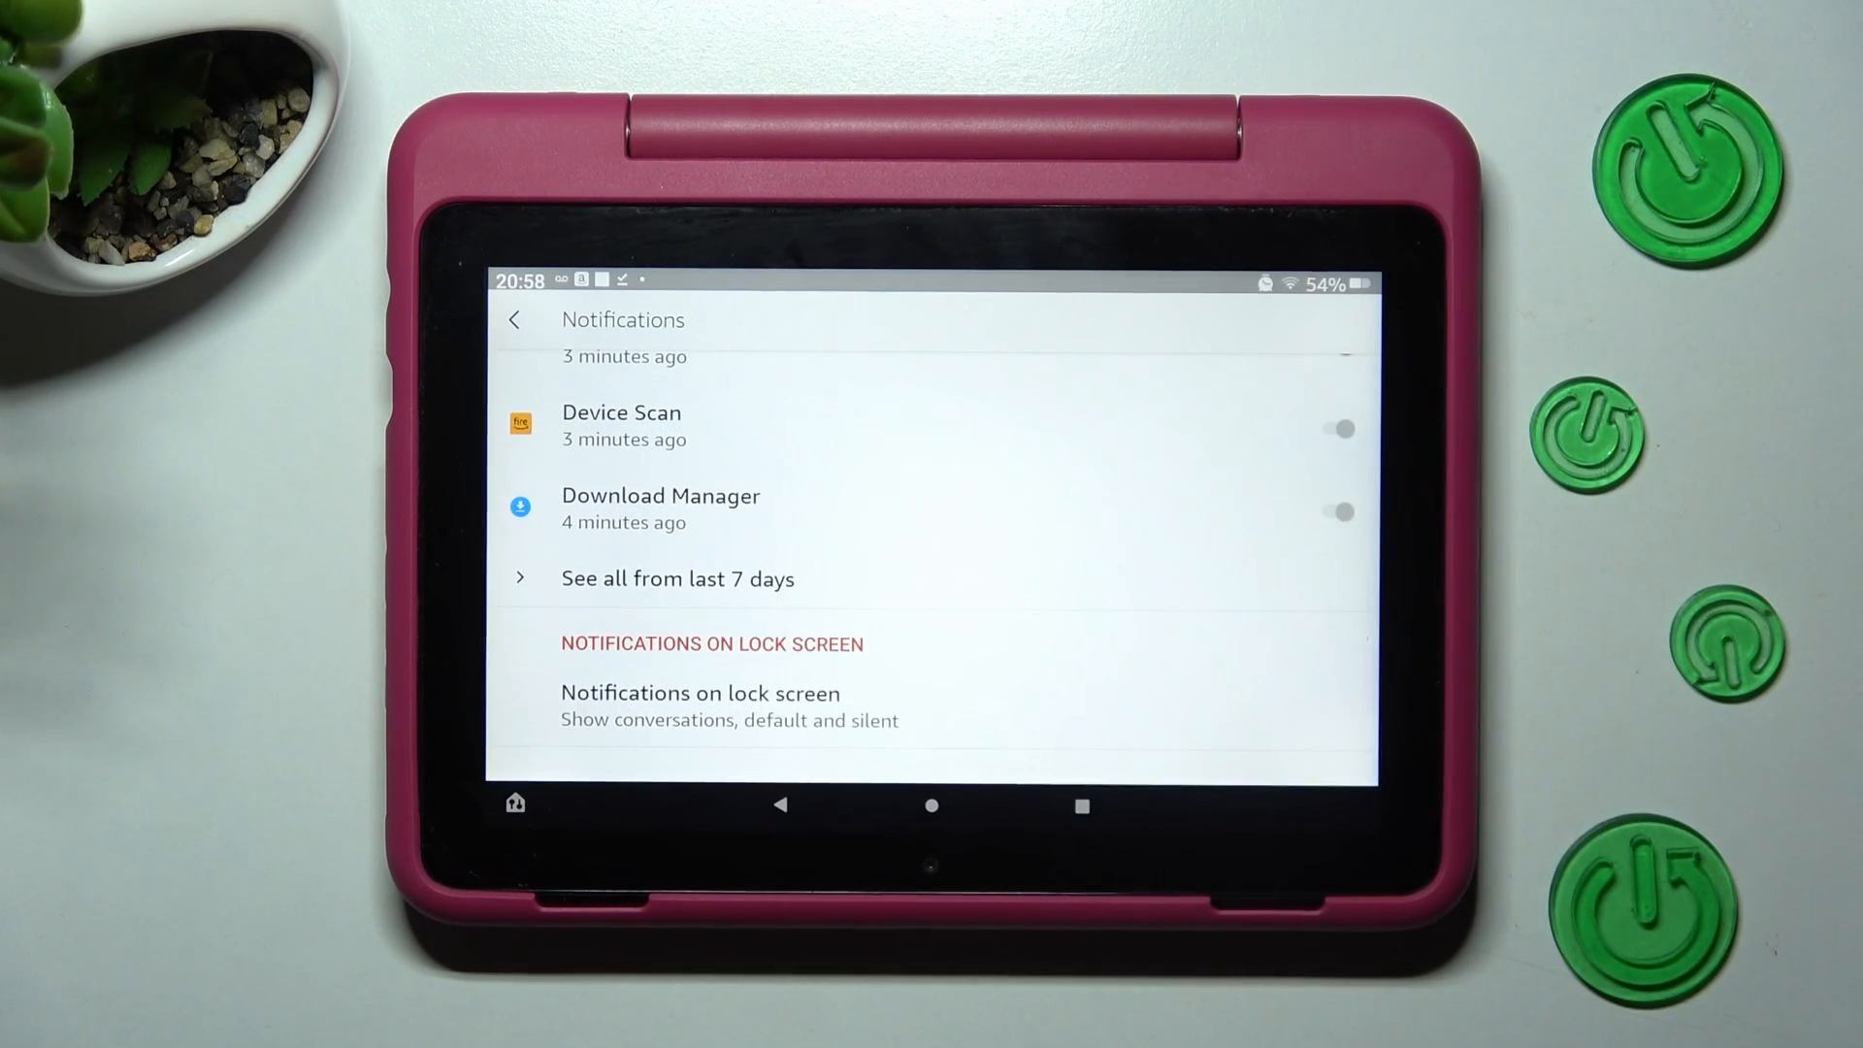
{"action": "left_click", "coordinate": [677, 579]}
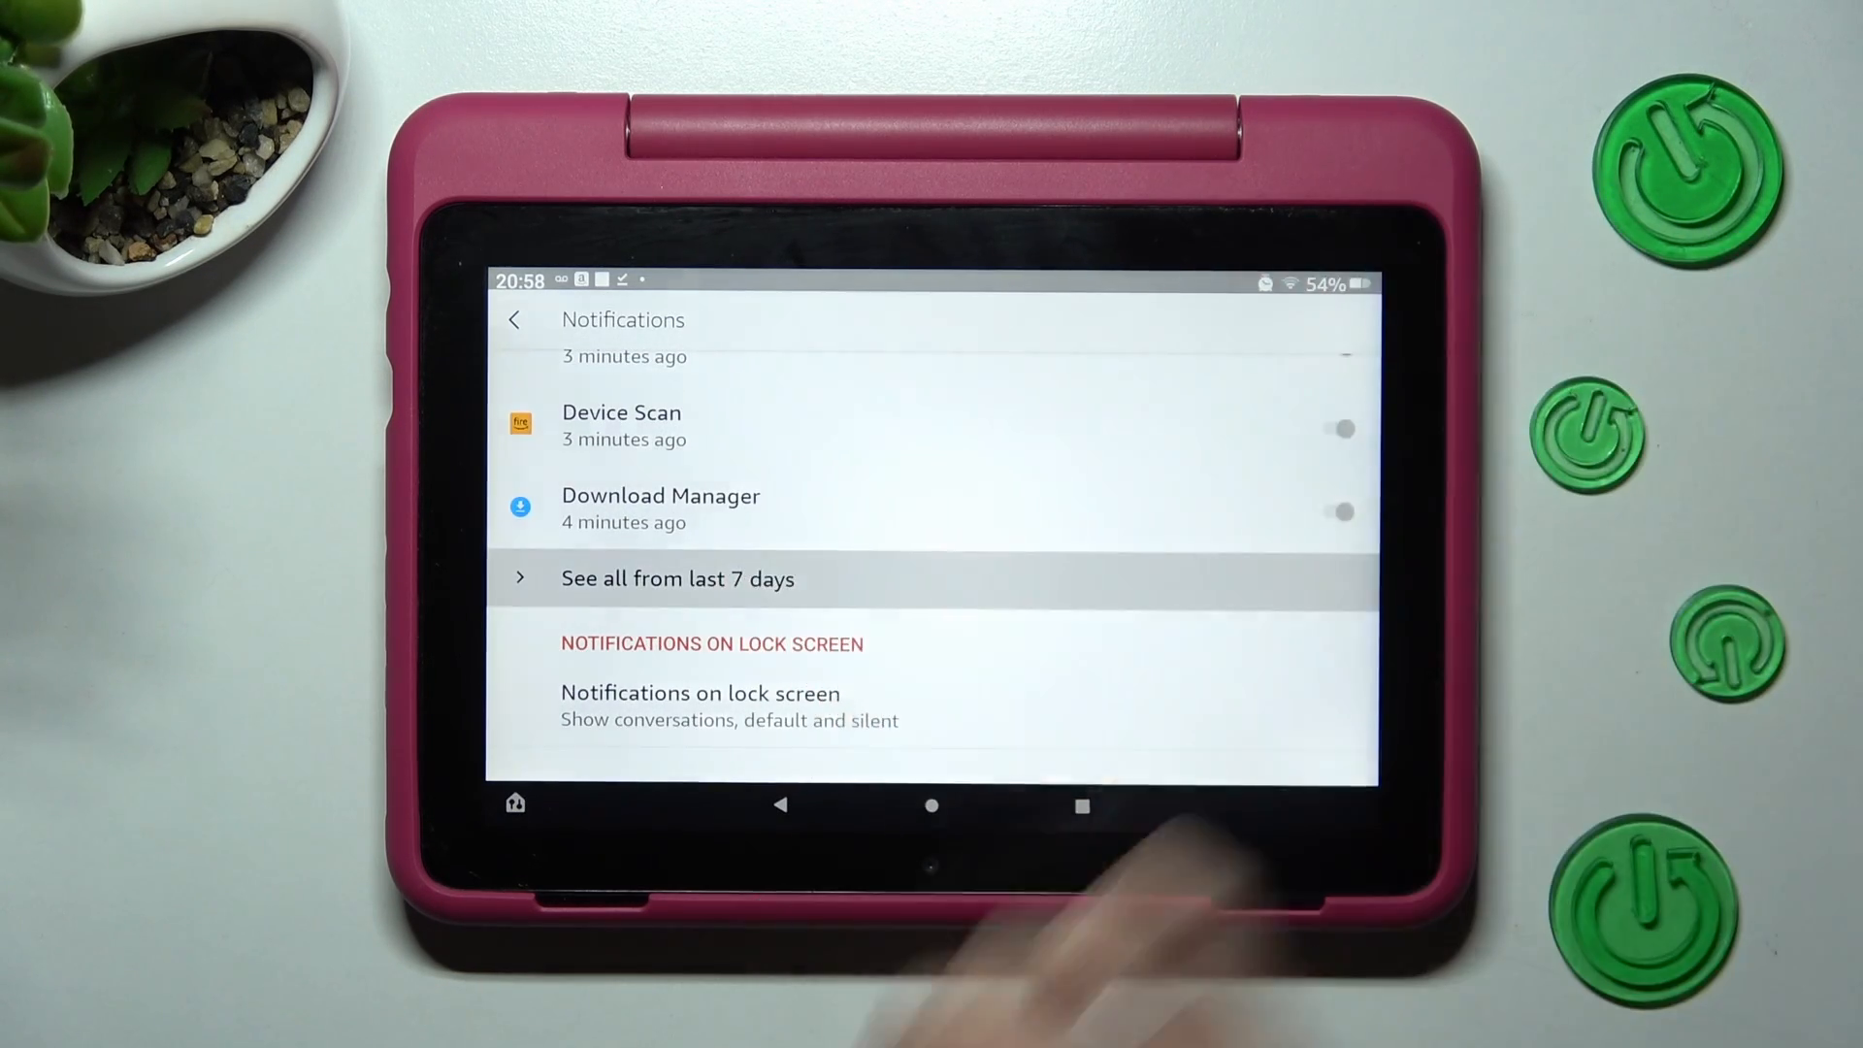
Step: In the App notifications list, toggle Photos notifications off and back on
{"action": "left_click", "coordinate": [677, 578]}
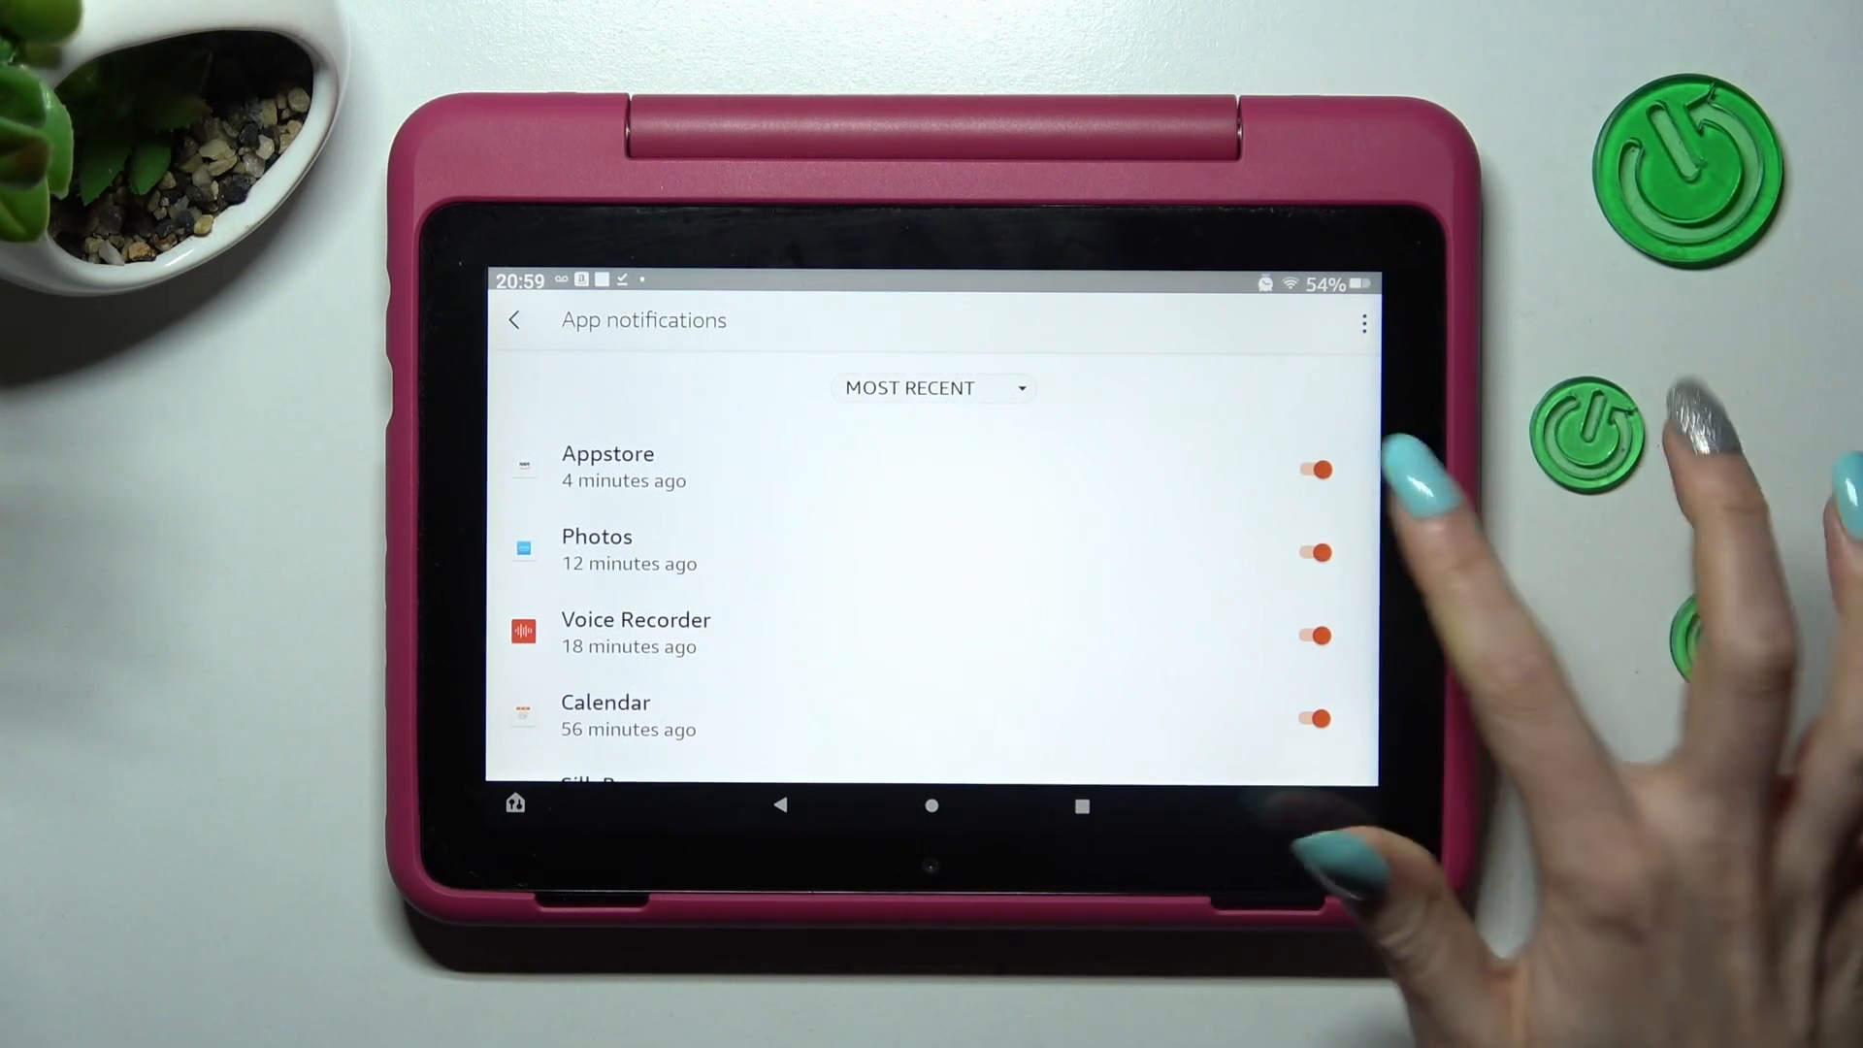
{"action": "left_click", "coordinate": [1316, 549]}
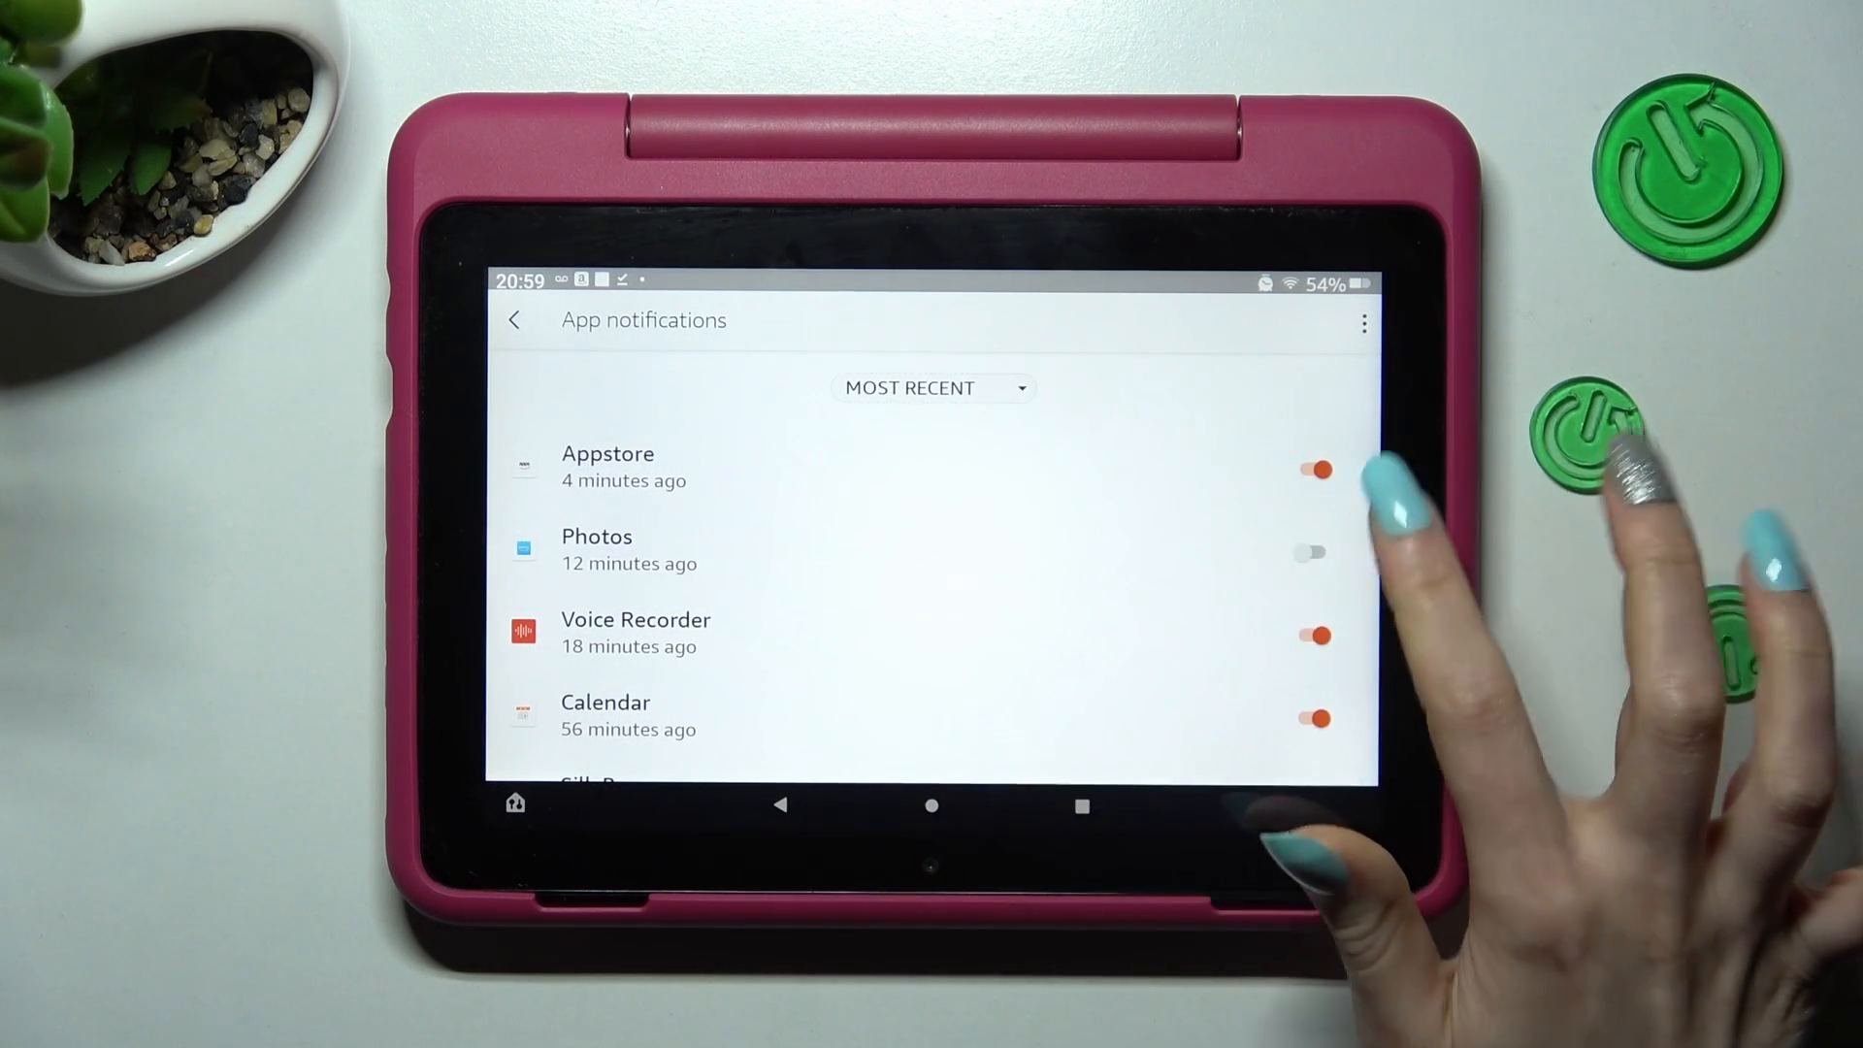
{"action": "left_click", "coordinate": [1316, 551]}
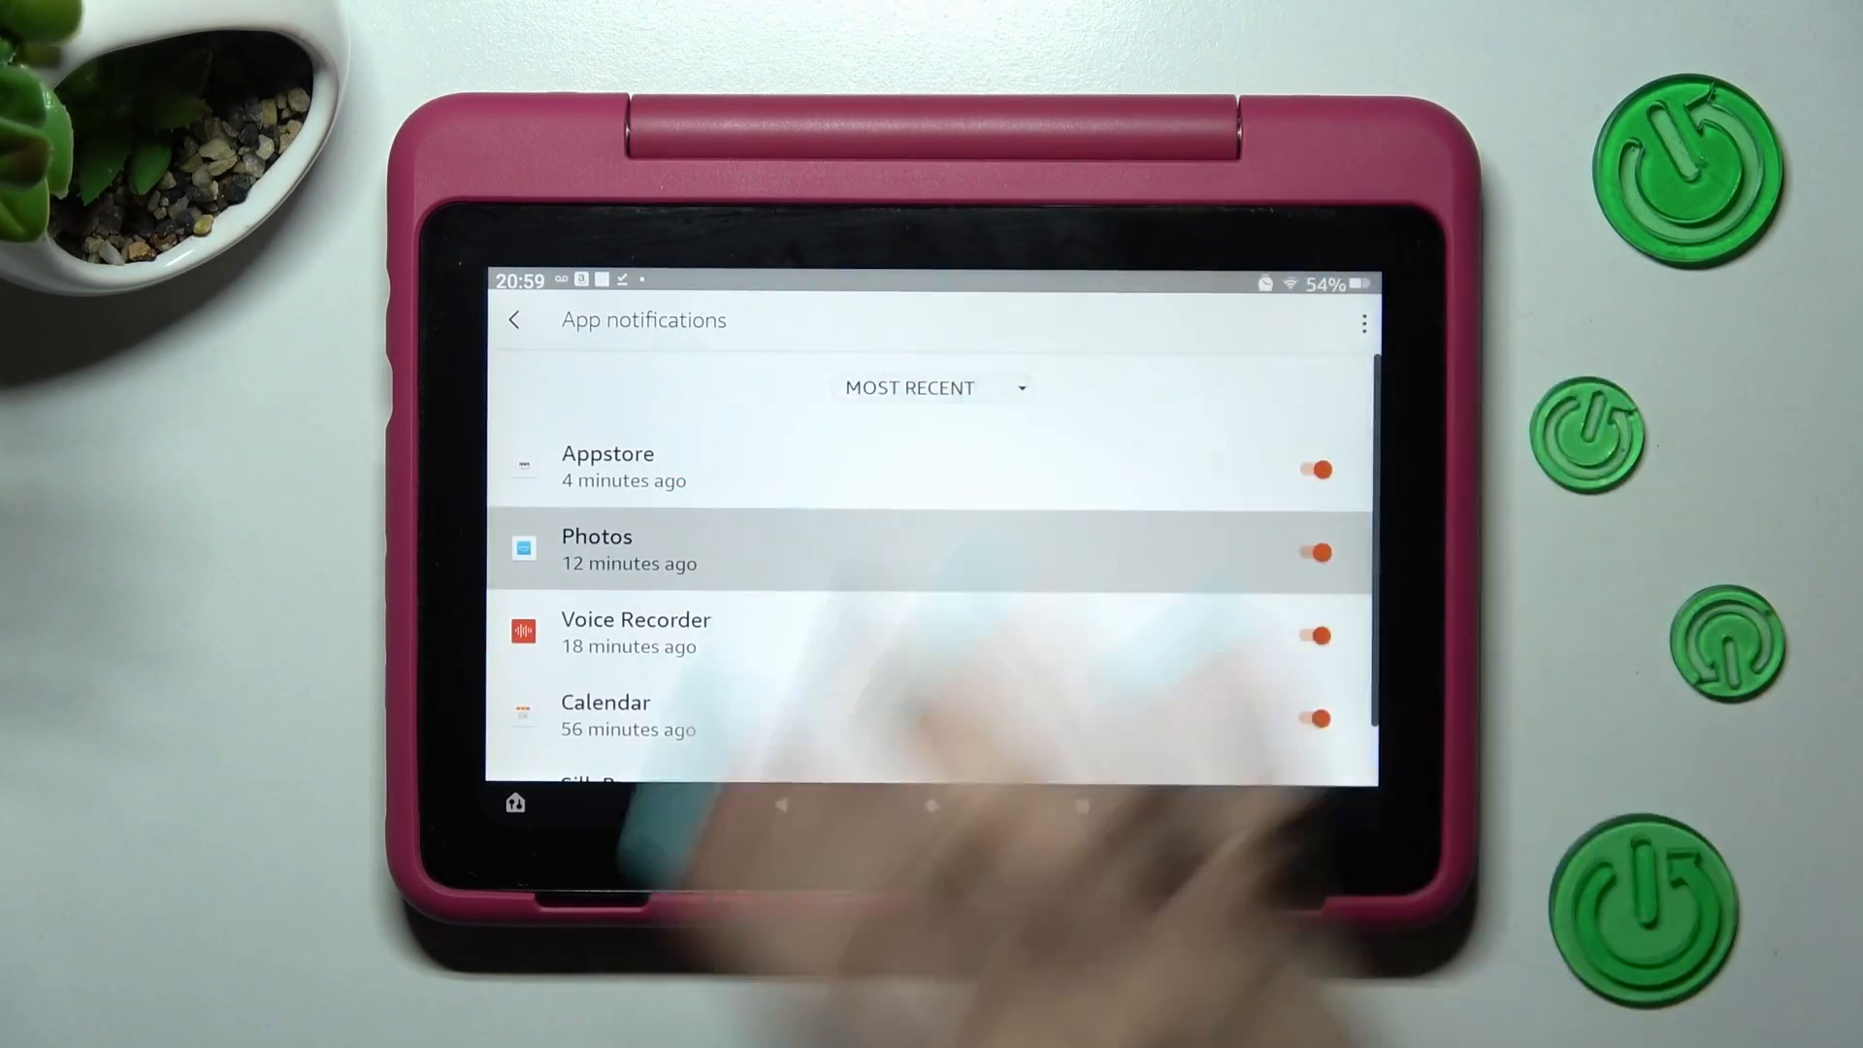
Step: On the Photos notification page, toggle 'All Photos notifications' off and on again
{"action": "left_click", "coordinate": [595, 549]}
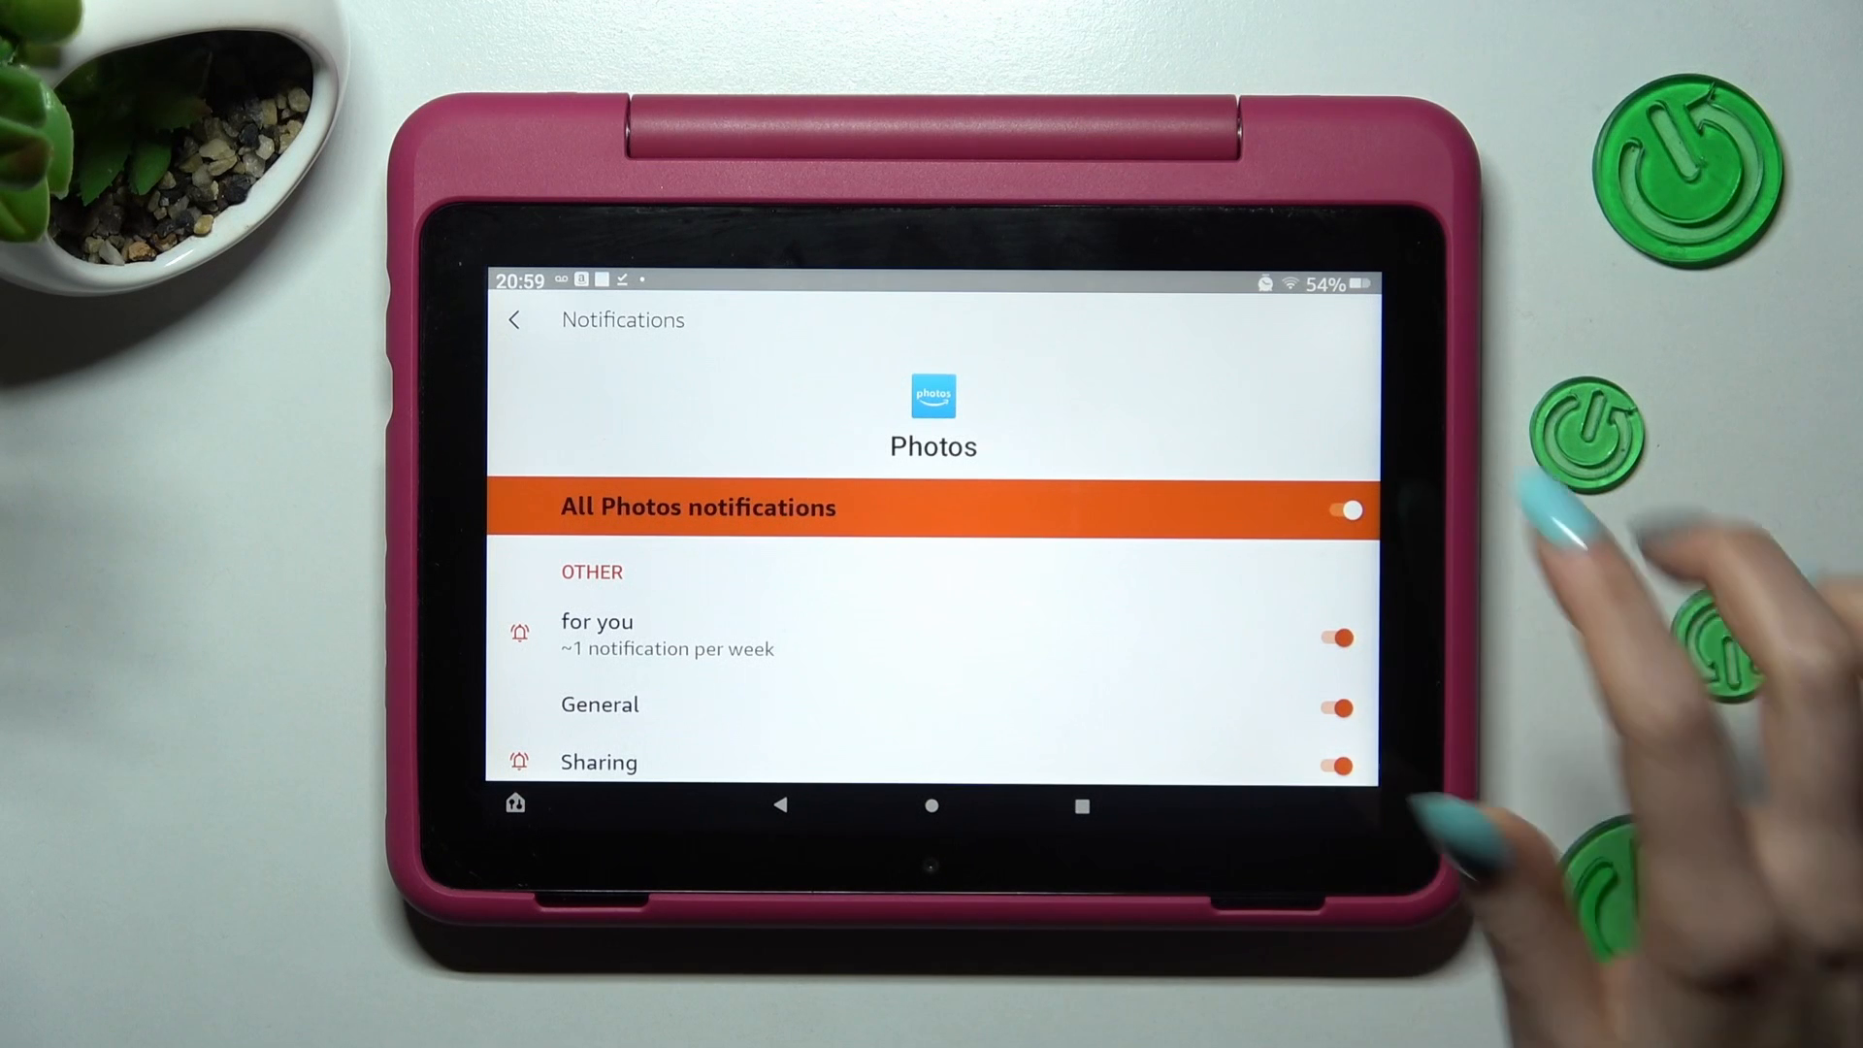
{"action": "left_click", "coordinate": [1349, 532]}
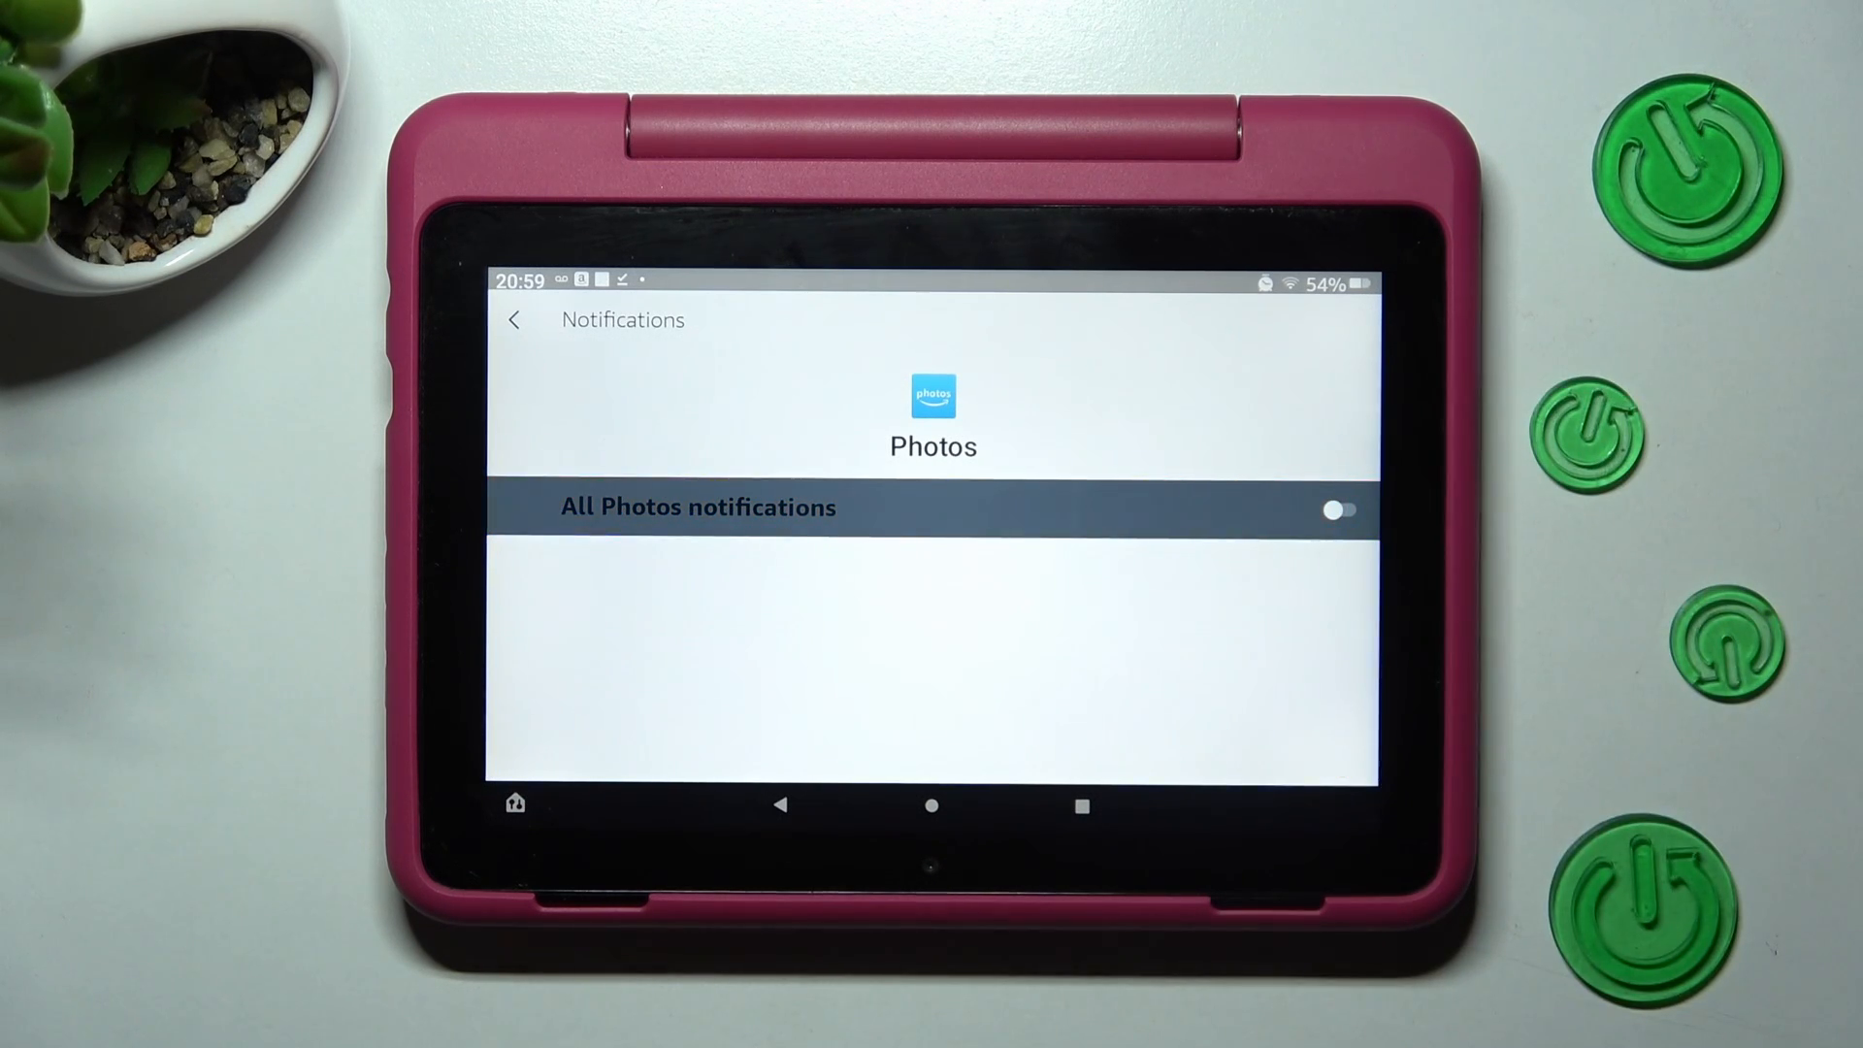
{"action": "left_click", "coordinate": [1338, 520]}
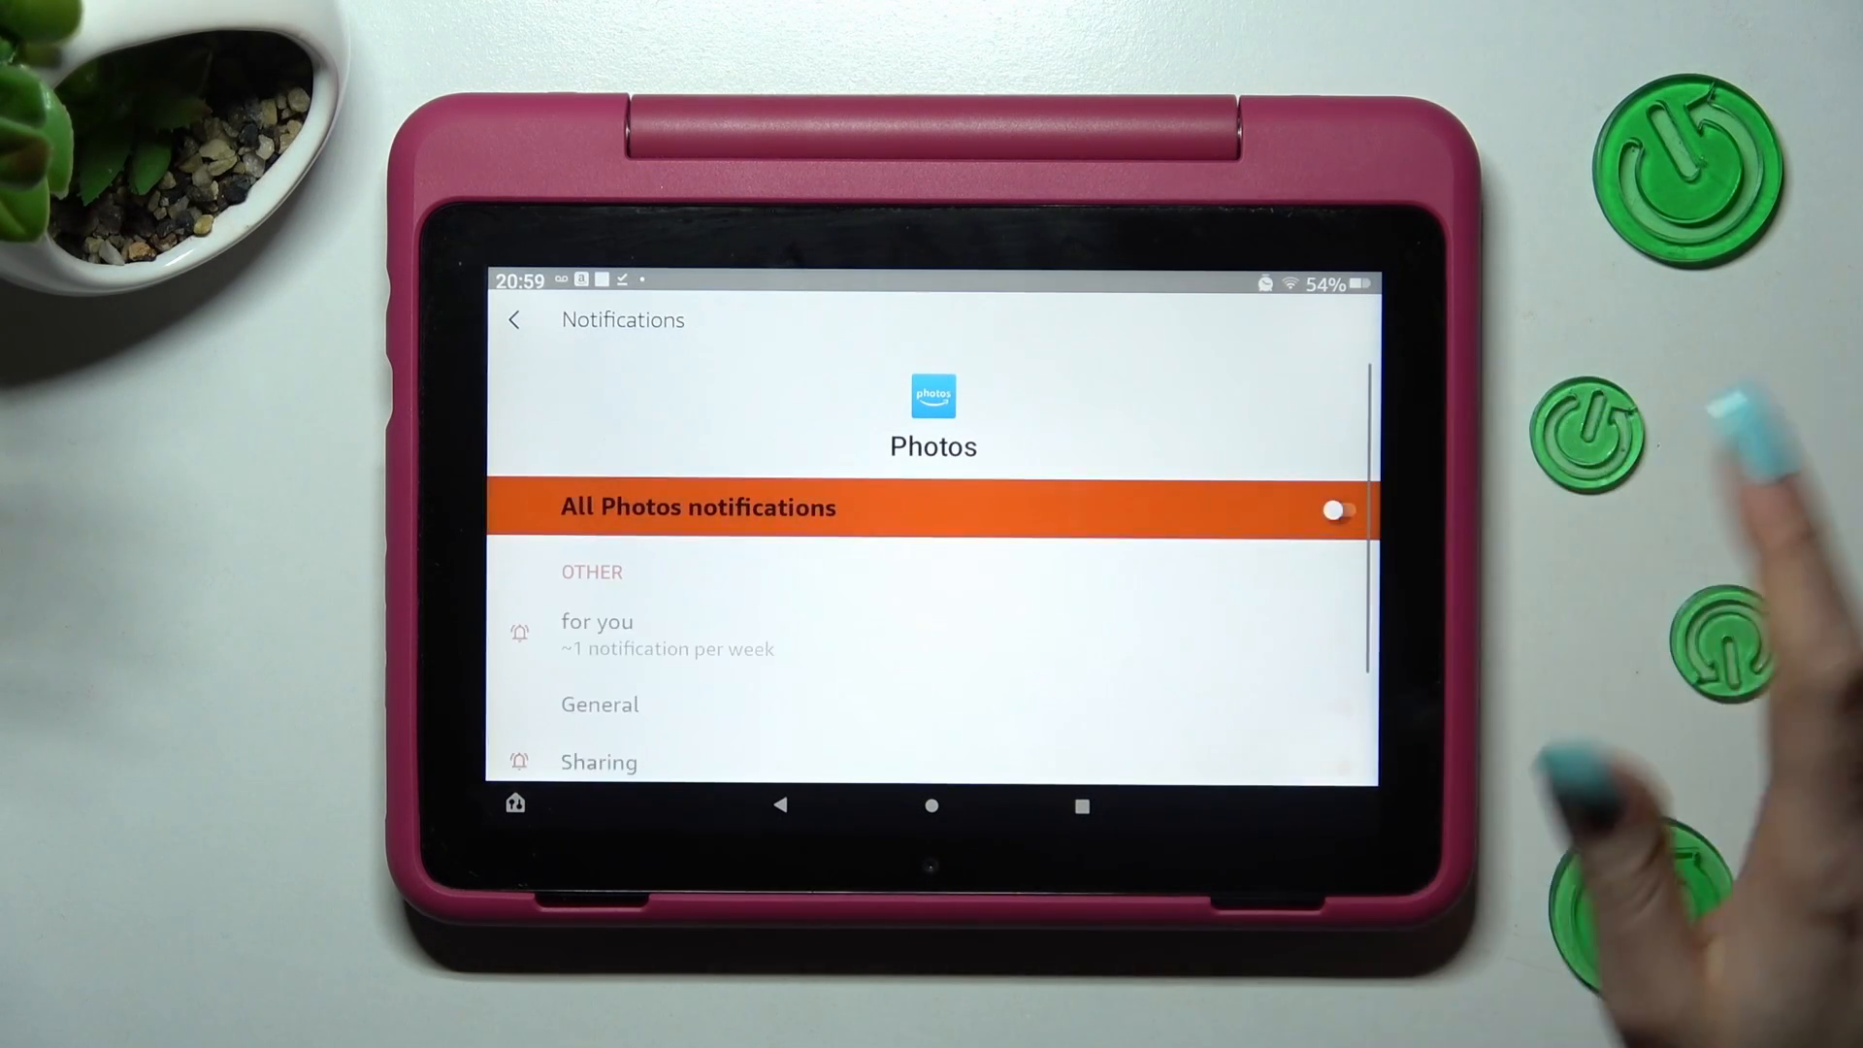
{"action": "left_click", "coordinate": [1336, 534]}
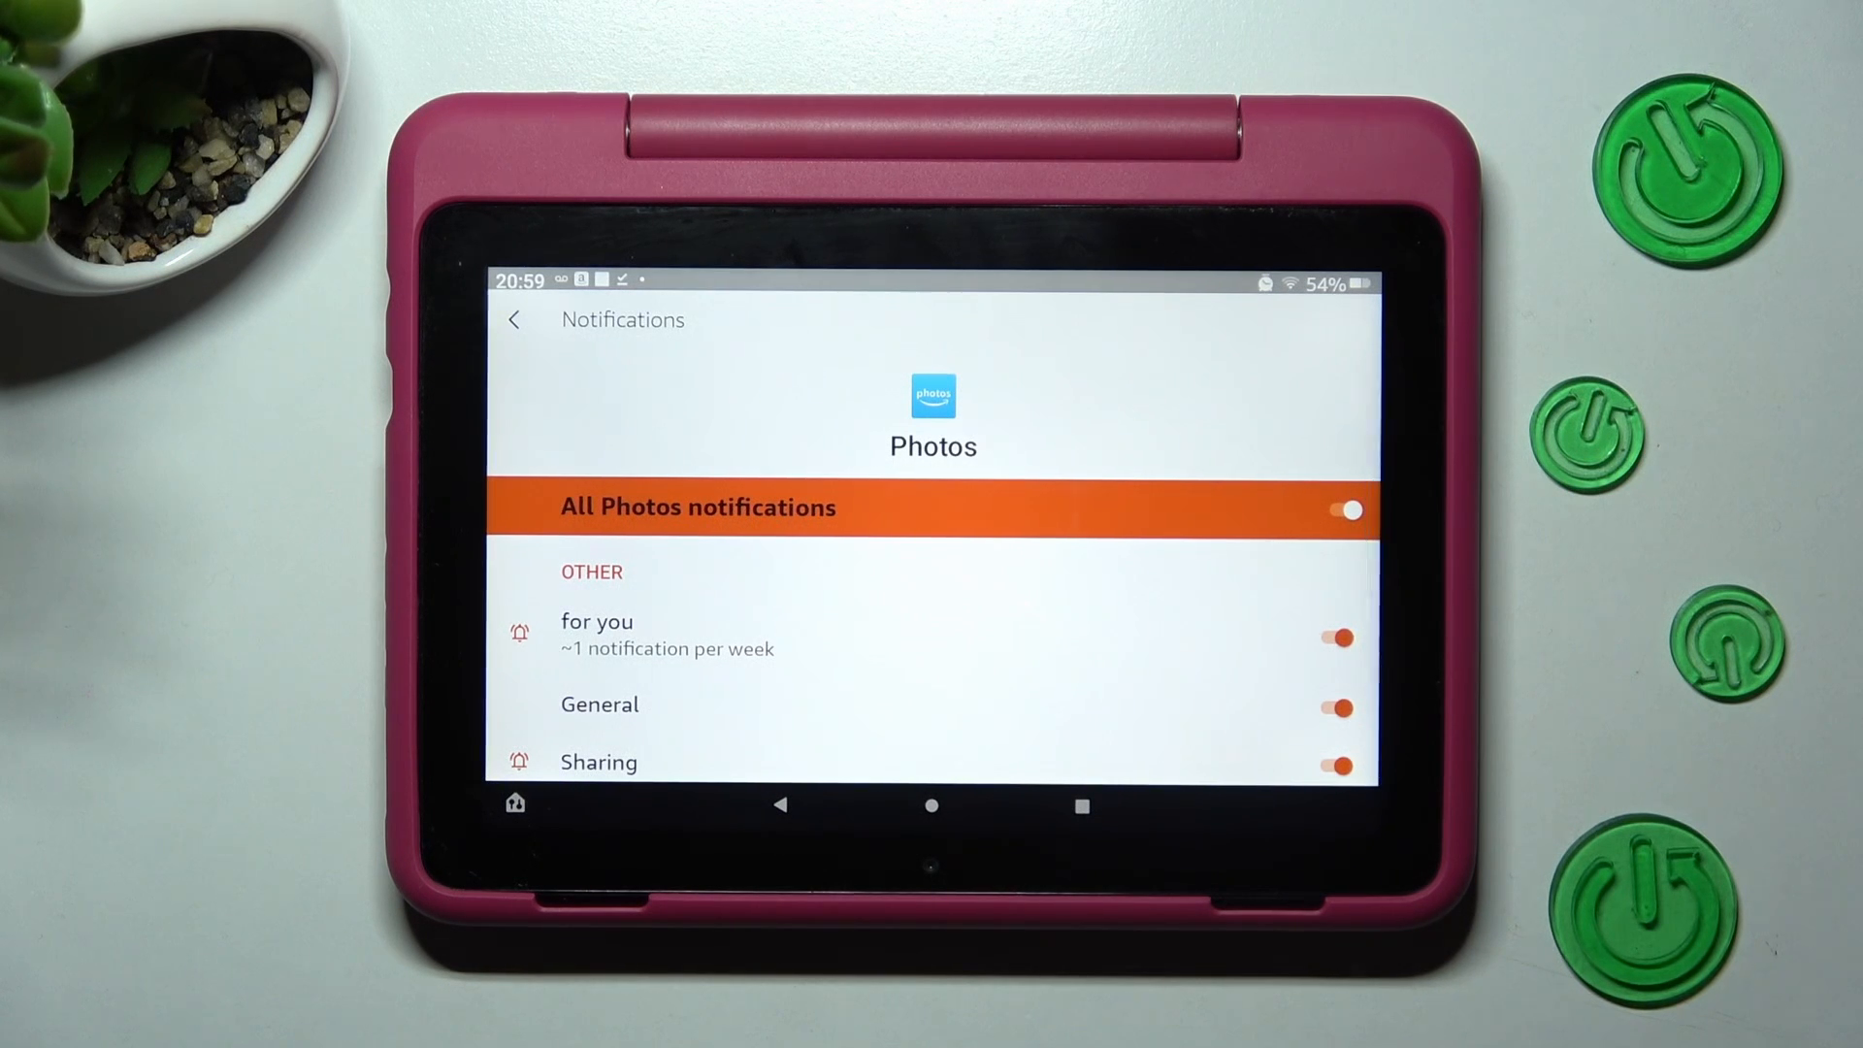